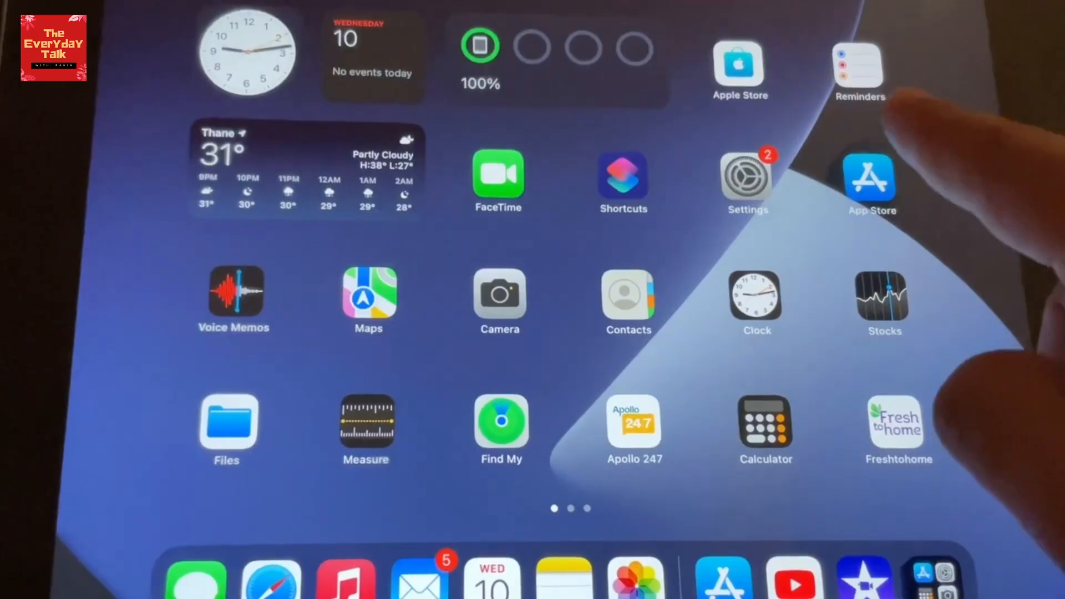
Step: Launch the App Store and scroll its Apps page to the Top Free and Top Paid charts
click(871, 182)
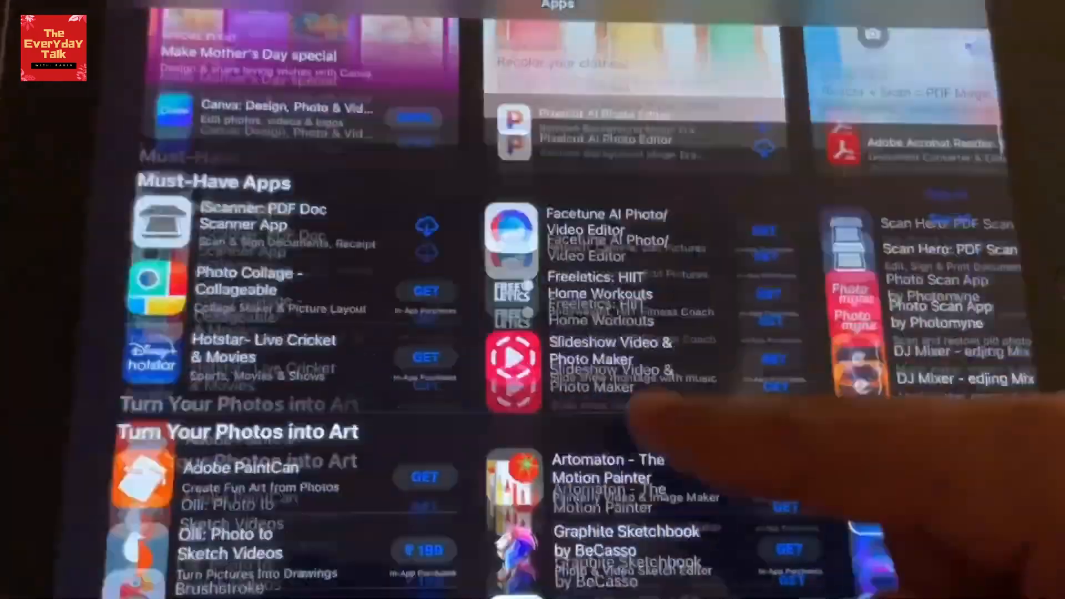
scroll(down, 3)
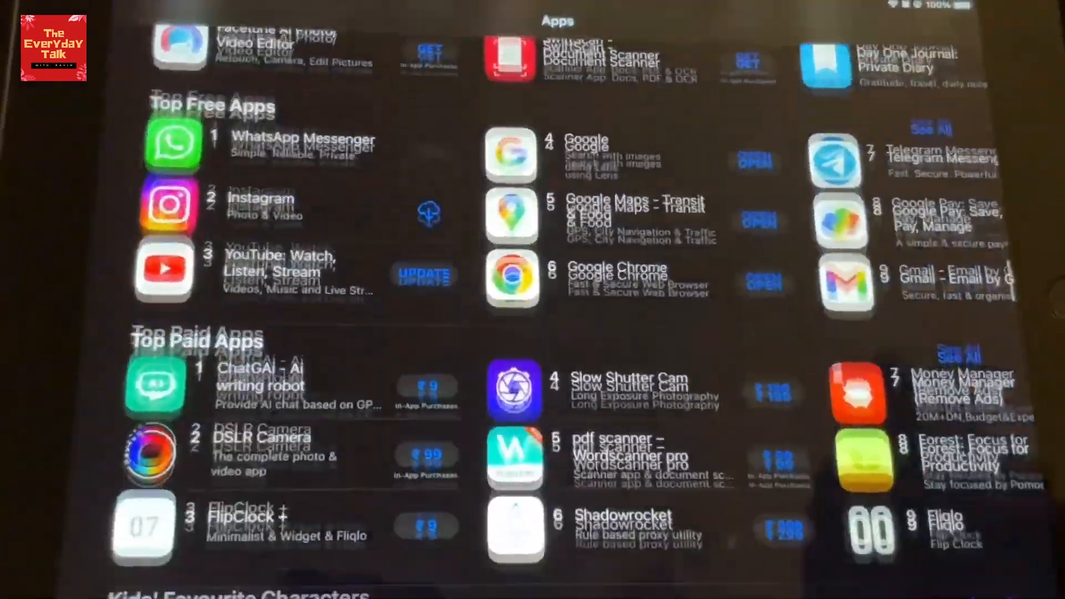